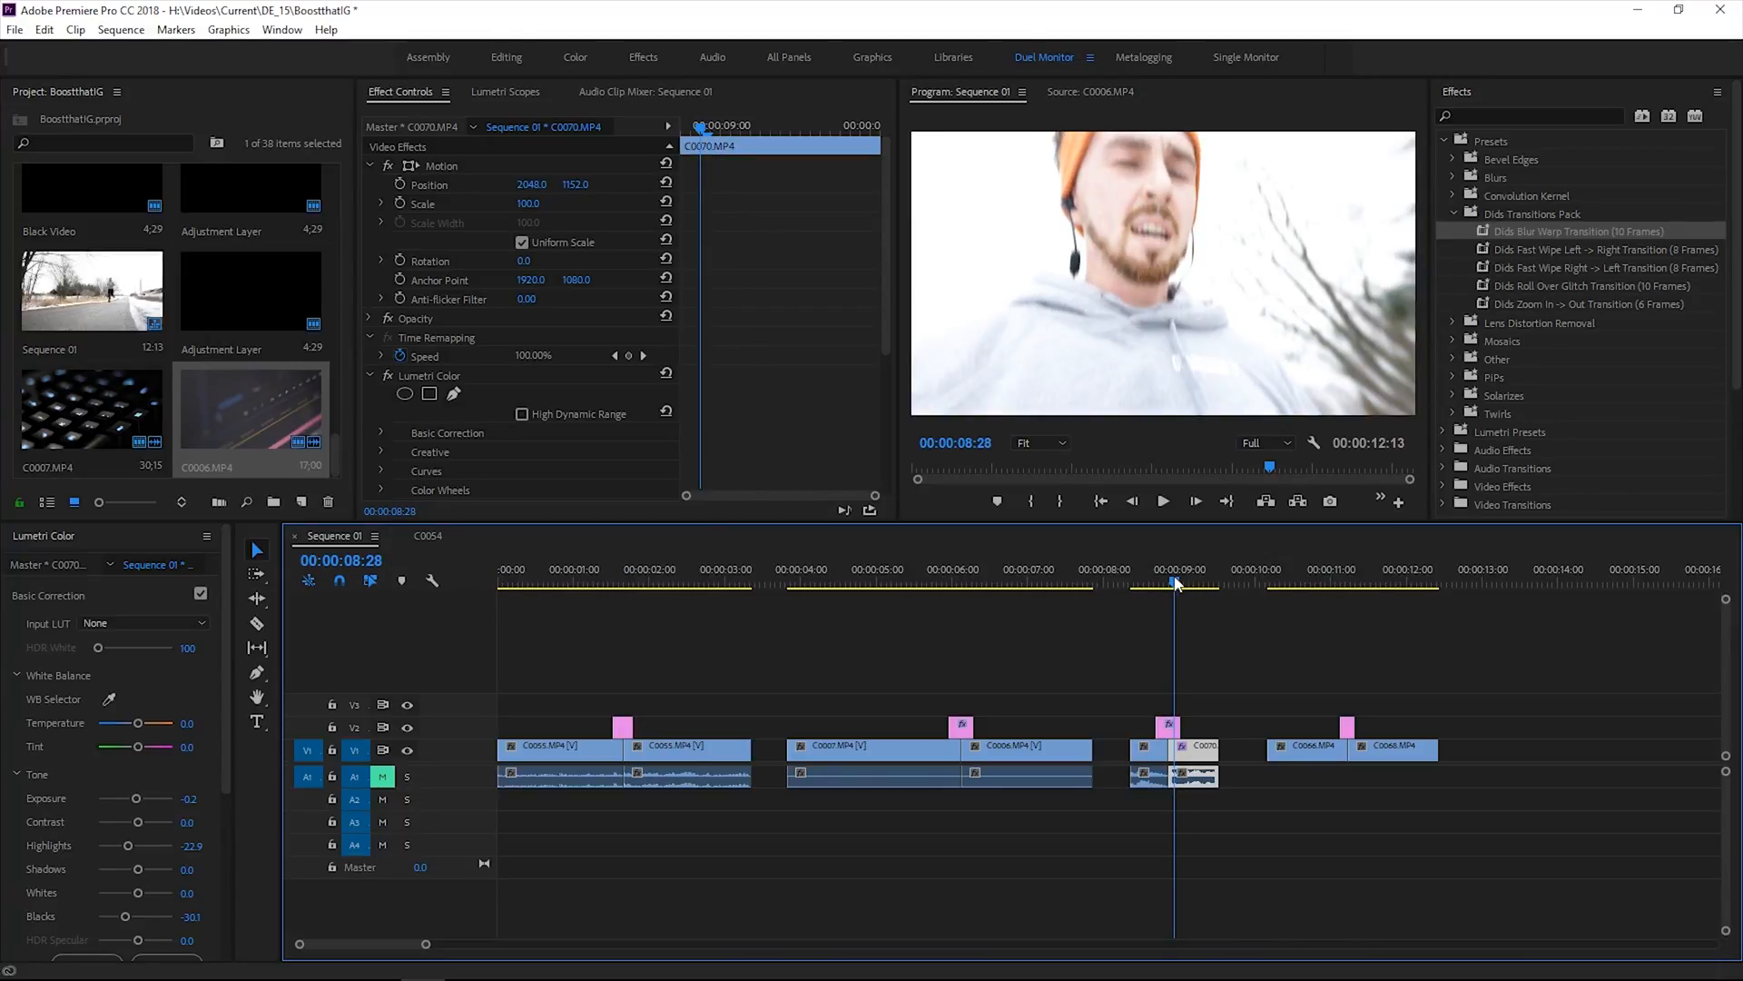
Select the clip following the final Zoom In-Out transition near 00:00:11:00.
left_click(1262, 584)
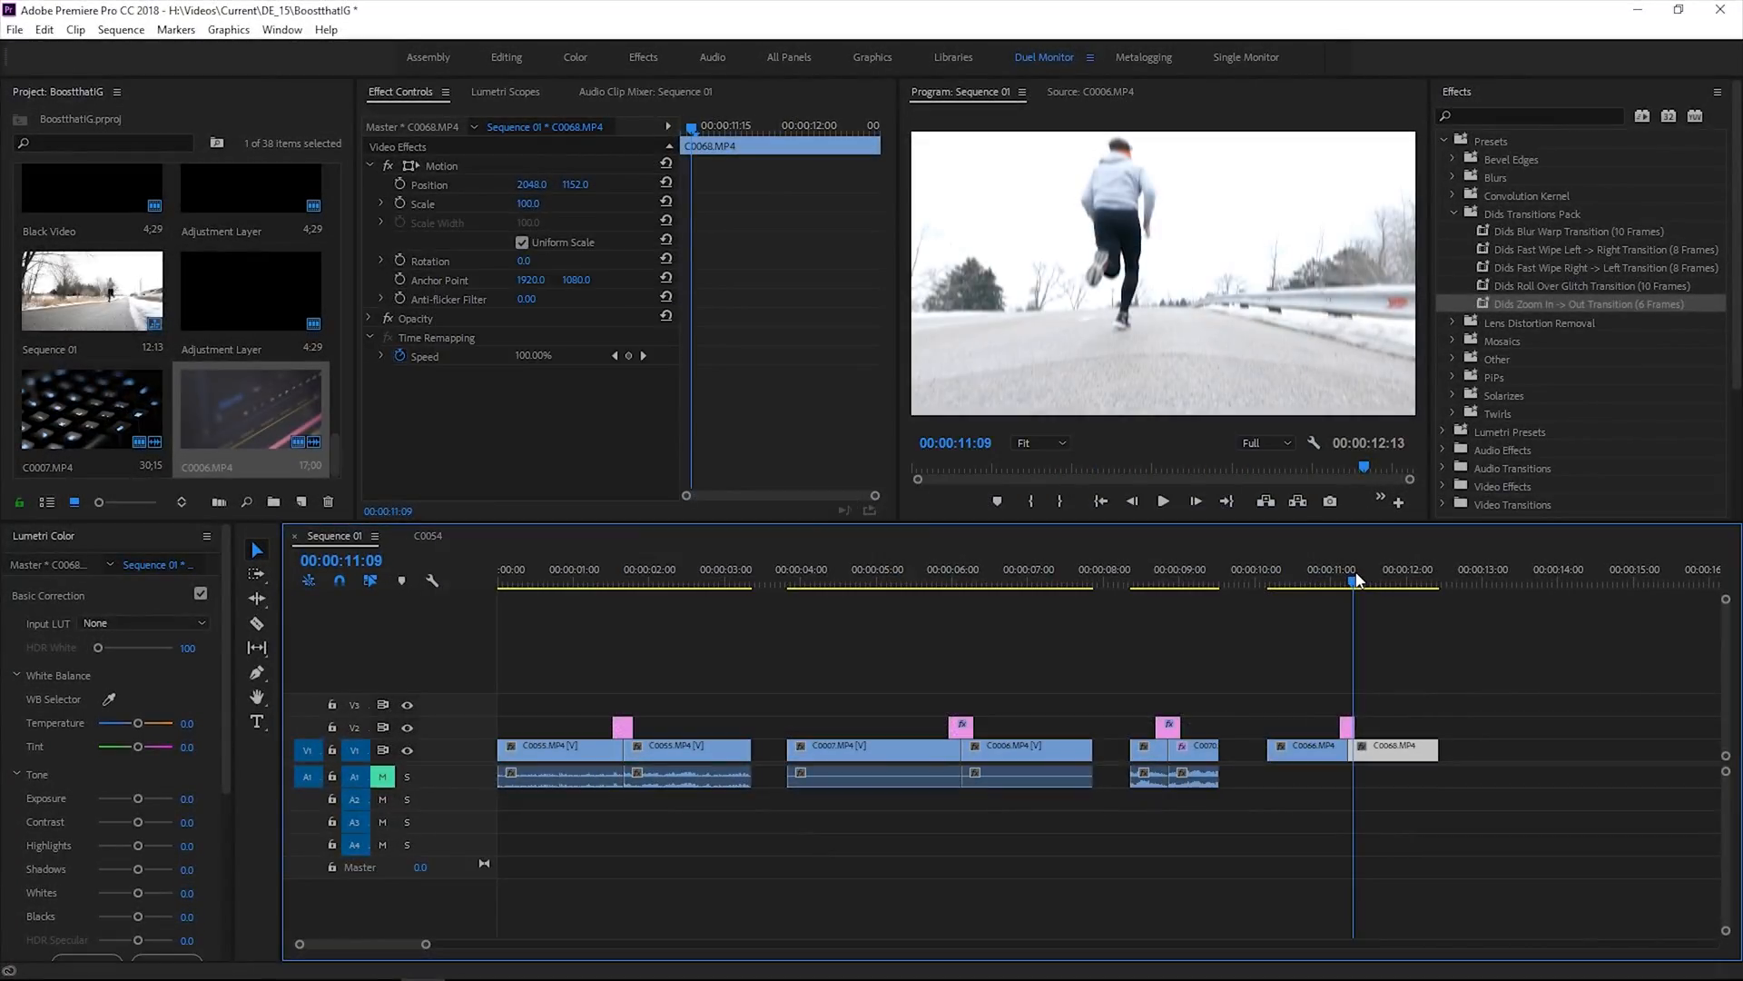
Select the clips before and after the closing zoom transition to preview the blend.
left_click(1353, 569)
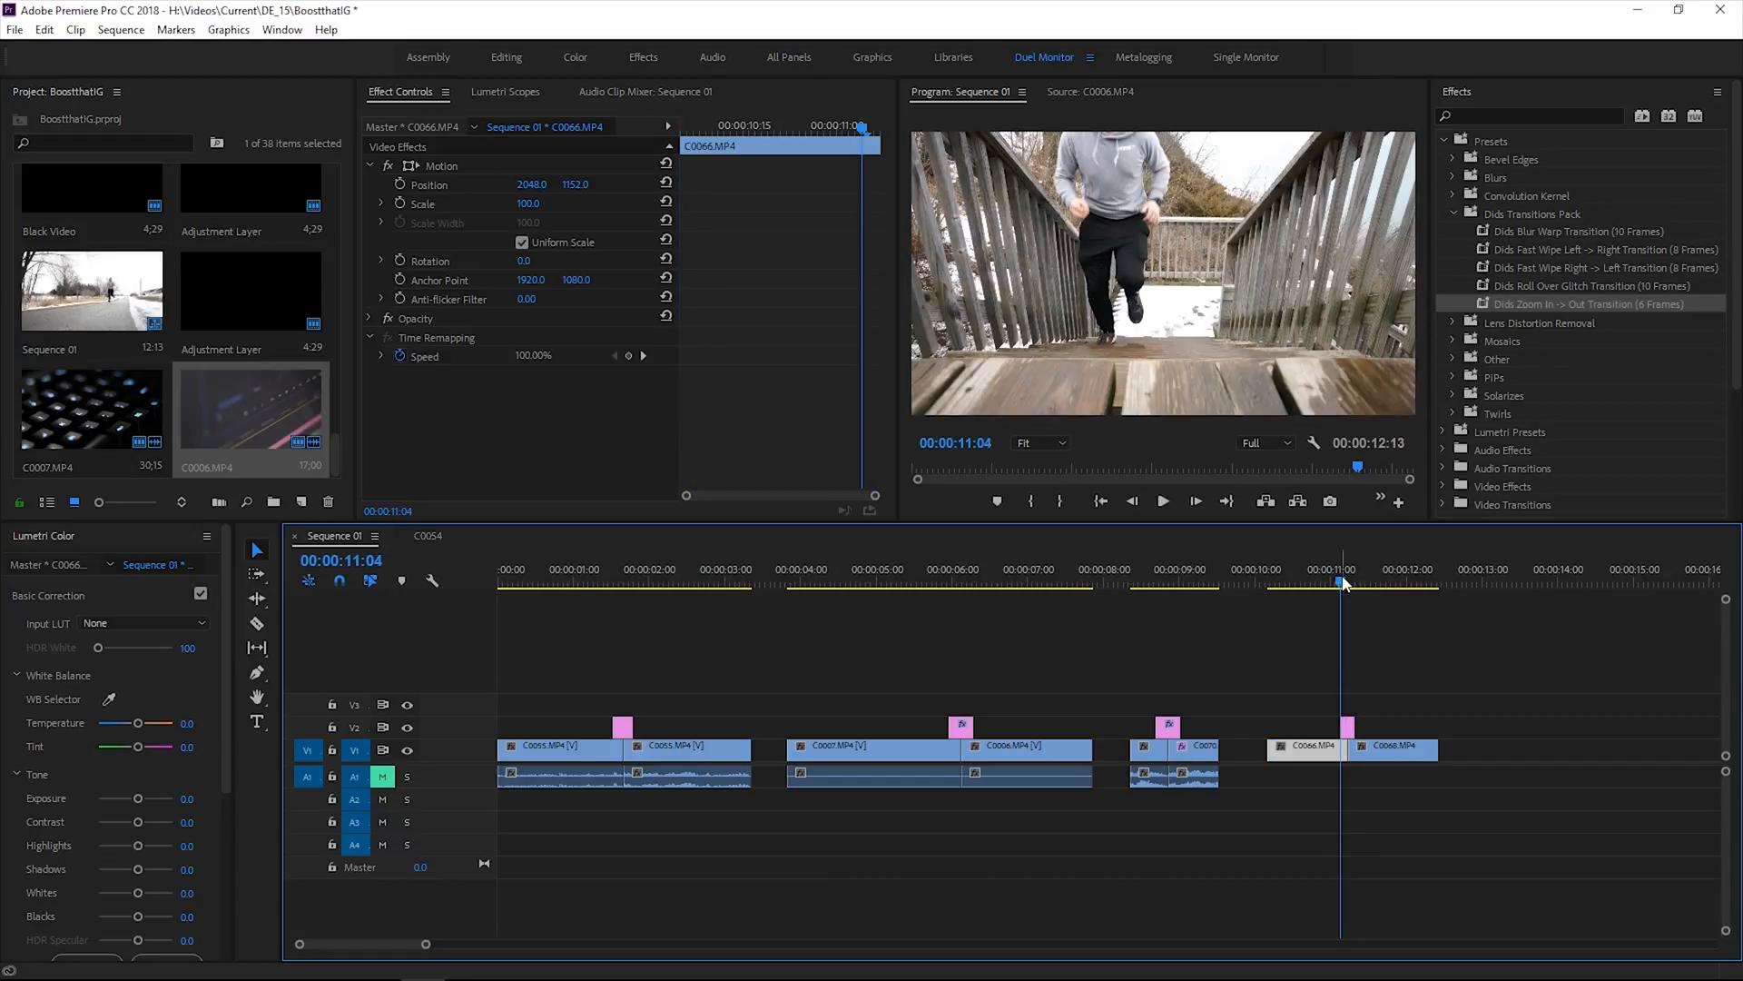
left_click(1375, 581)
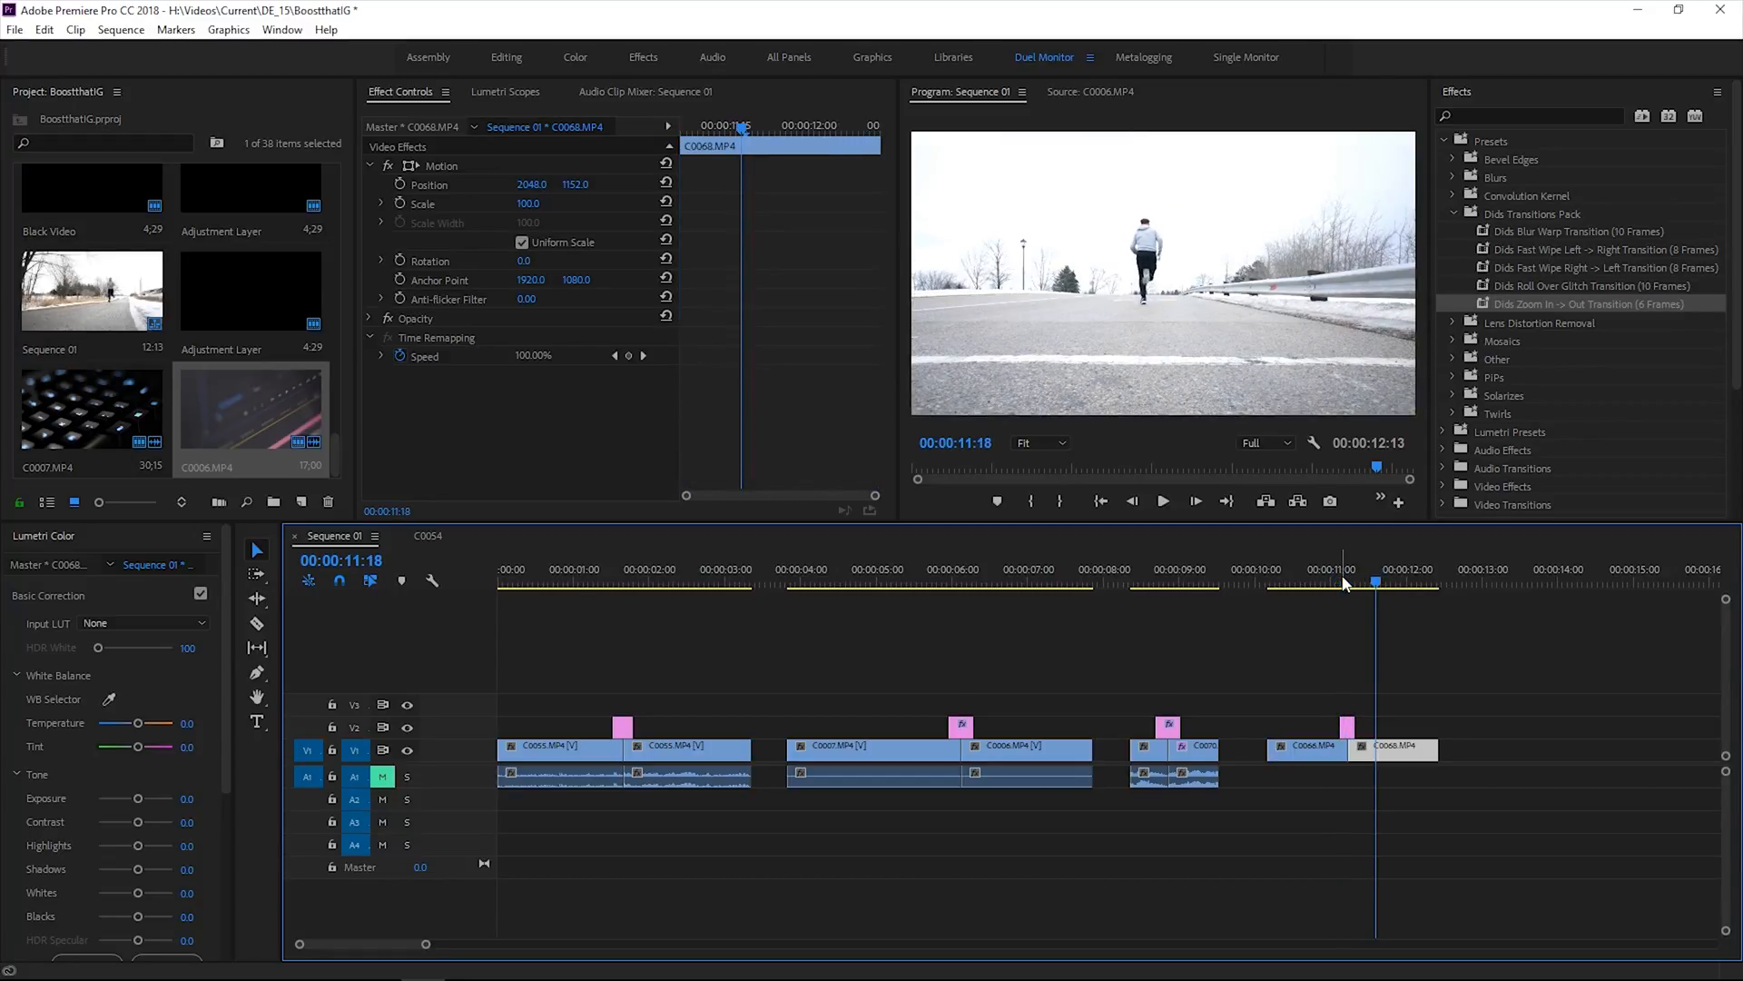